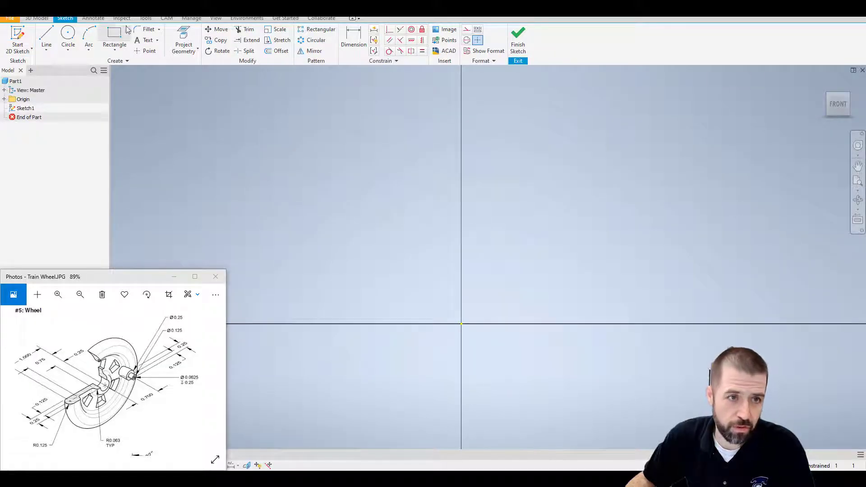
# Sketch a 1.000 tall by .250 wide rectangle rising from the origin
pyautogui.click(114, 40)
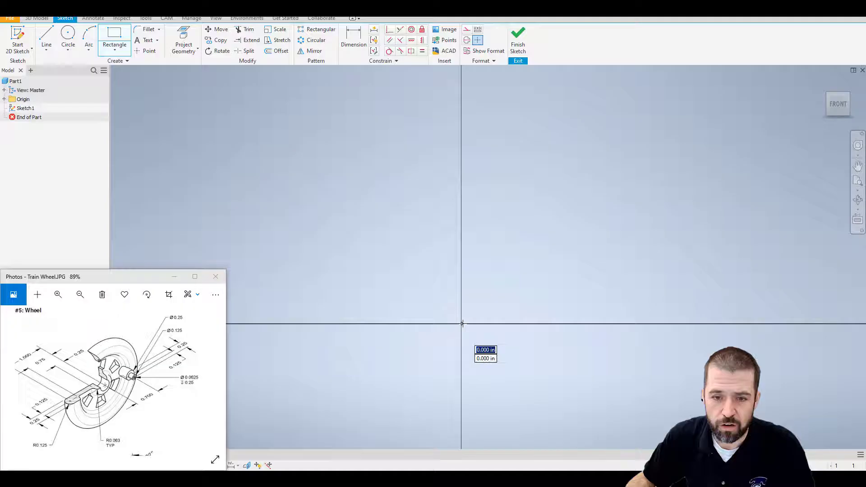
pyautogui.moveTo(463, 323); pyautogui.dragTo(496, 140)
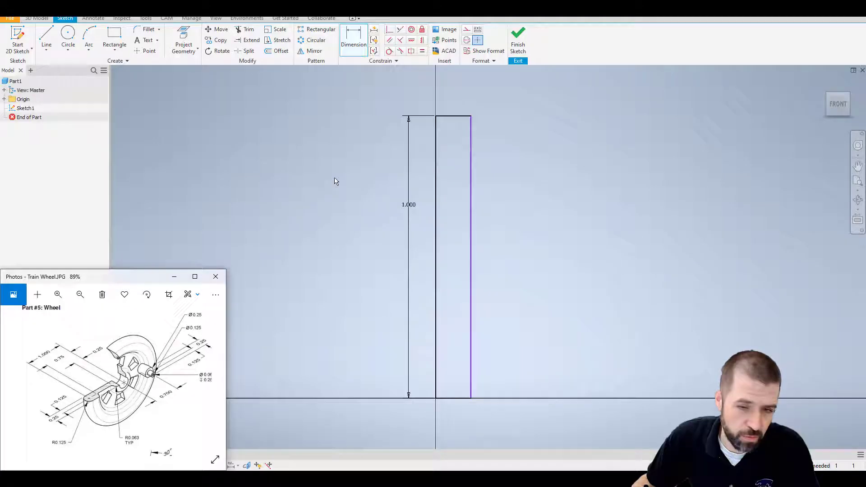
pyautogui.click(453, 111)
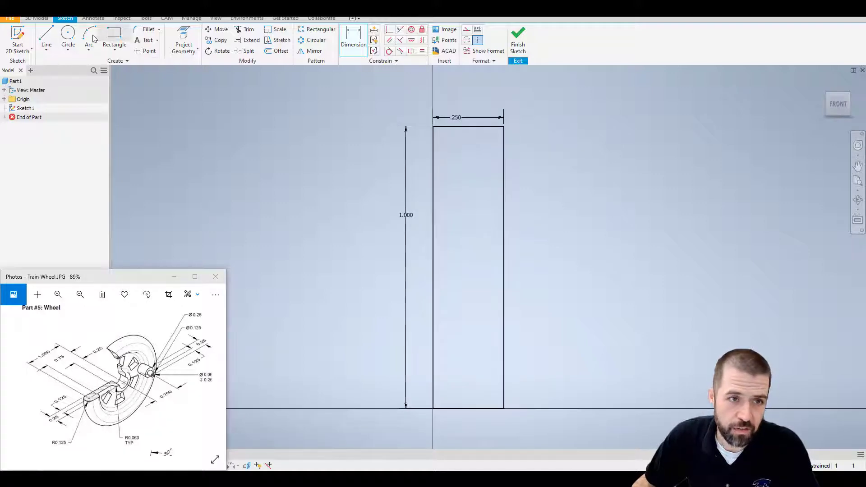
pyautogui.click(68, 40)
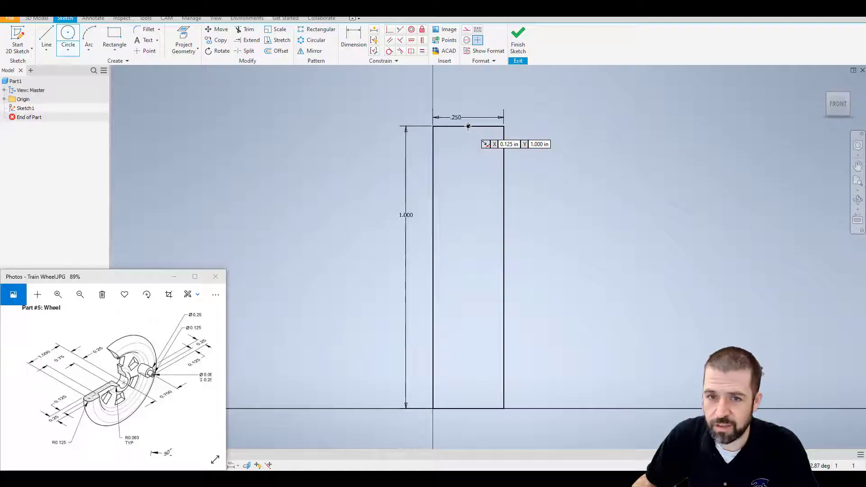
# Centre a .250 circle on the top edge and dimension the inner rectangle .250 and .750
pyautogui.click(468, 127)
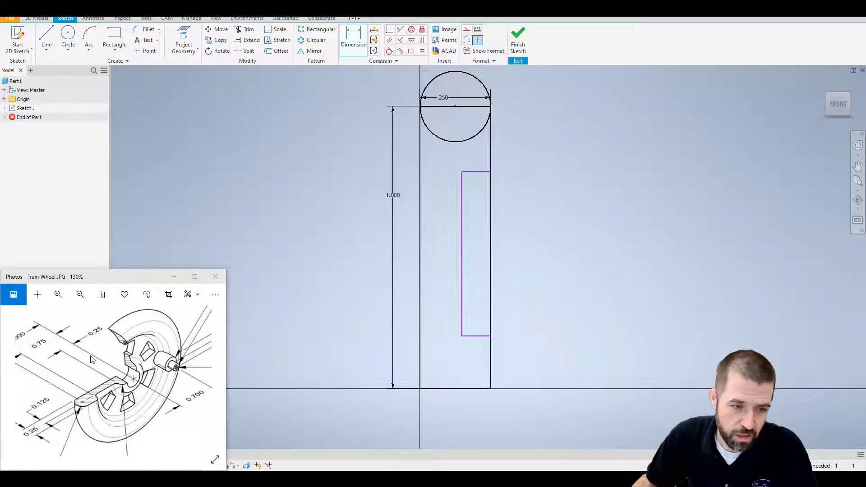
pyautogui.moveTo(116, 377)
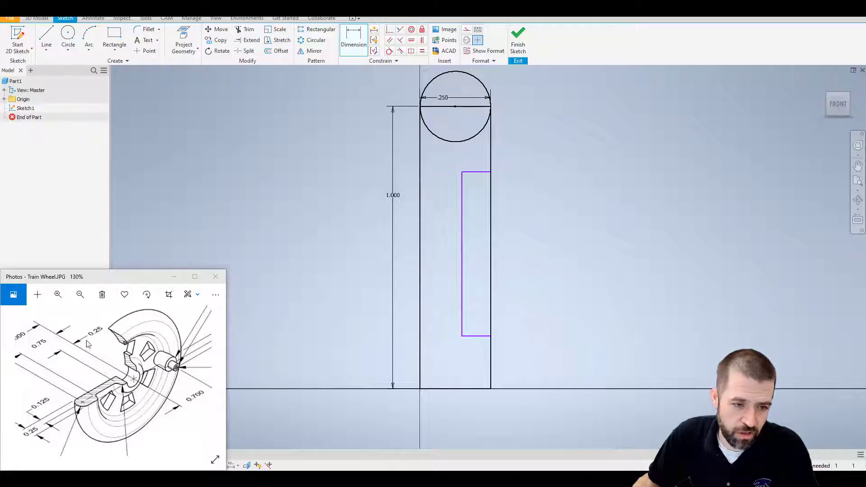
pyautogui.click(475, 349)
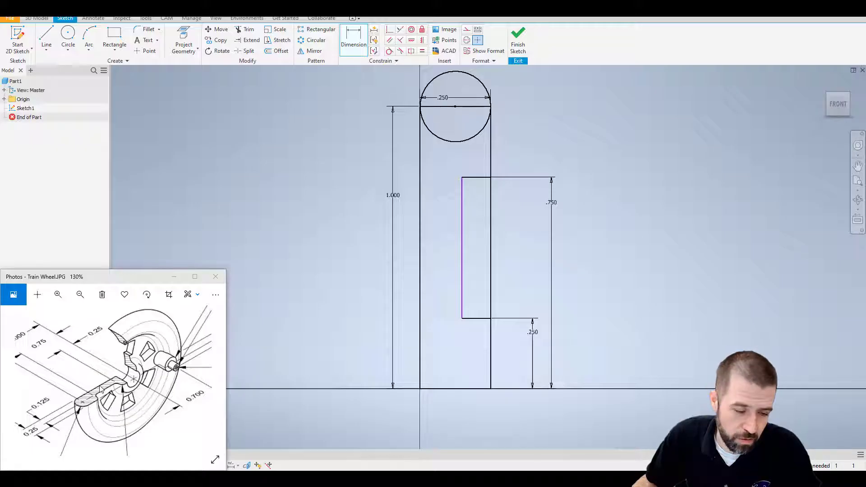
pyautogui.moveTo(387, 275)
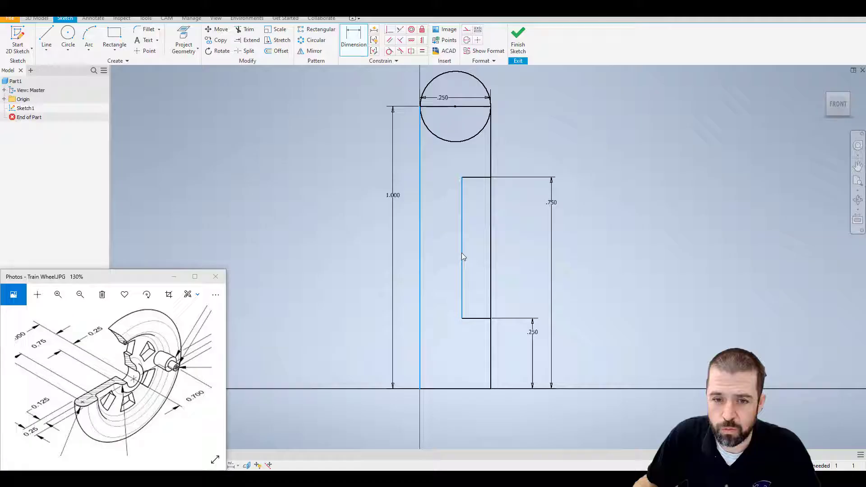
# Set the inner rectangle .125 from the left edge and trim the overlapping segment
pyautogui.click(443, 253)
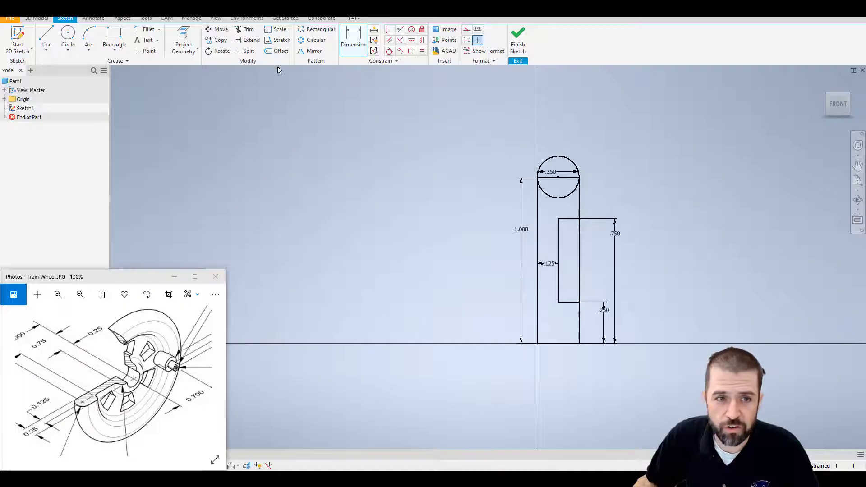
pyautogui.click(249, 29)
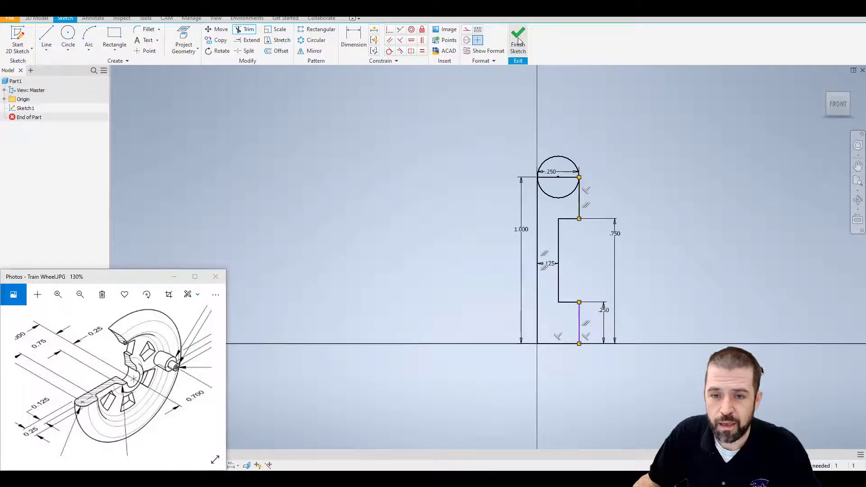
# Revolve the three profile regions 360° about the left edge into a solid wheel
pyautogui.click(517, 38)
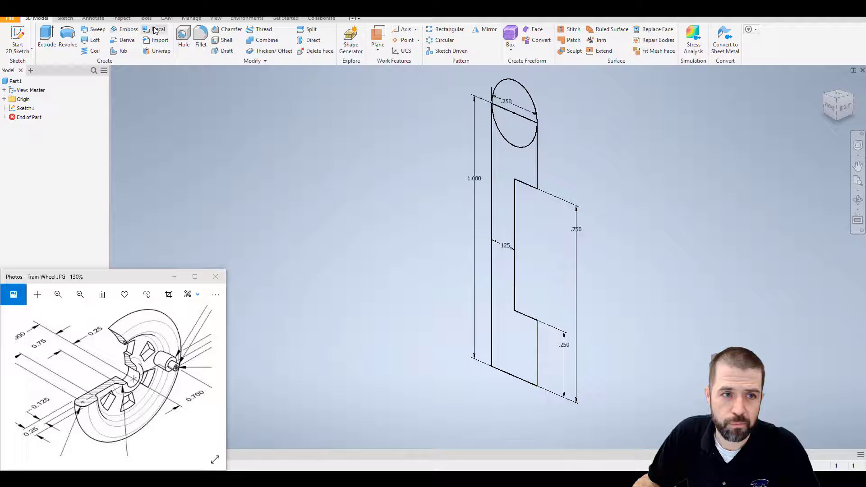
pyautogui.click(67, 40)
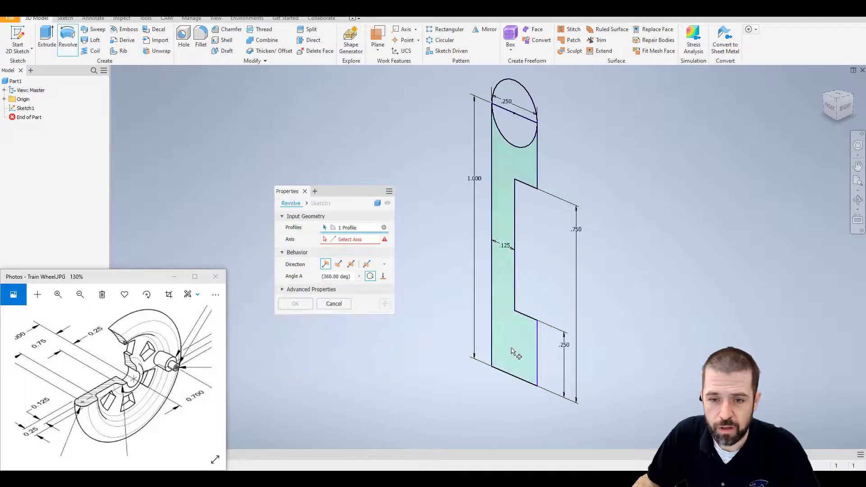
pyautogui.click(517, 111)
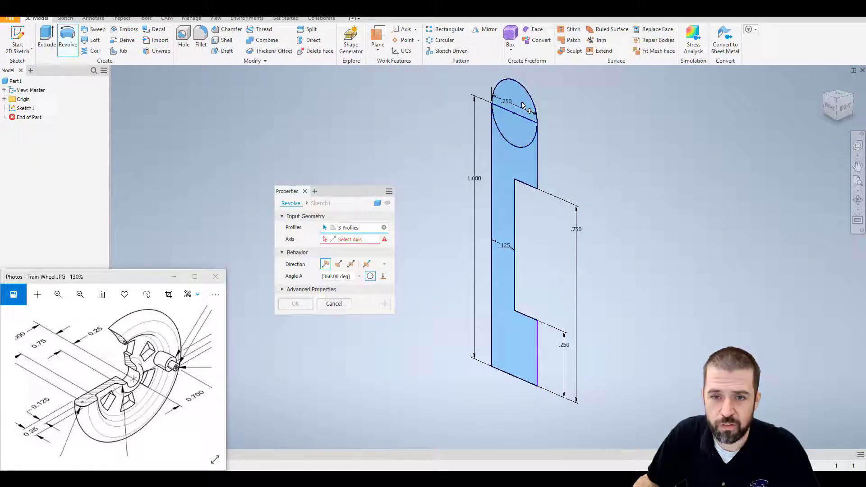
pyautogui.moveTo(478, 392)
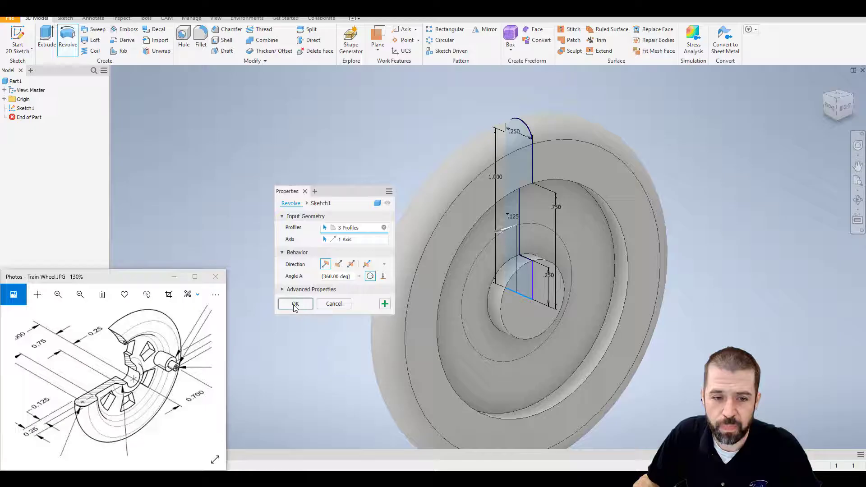
pyautogui.click(295, 304)
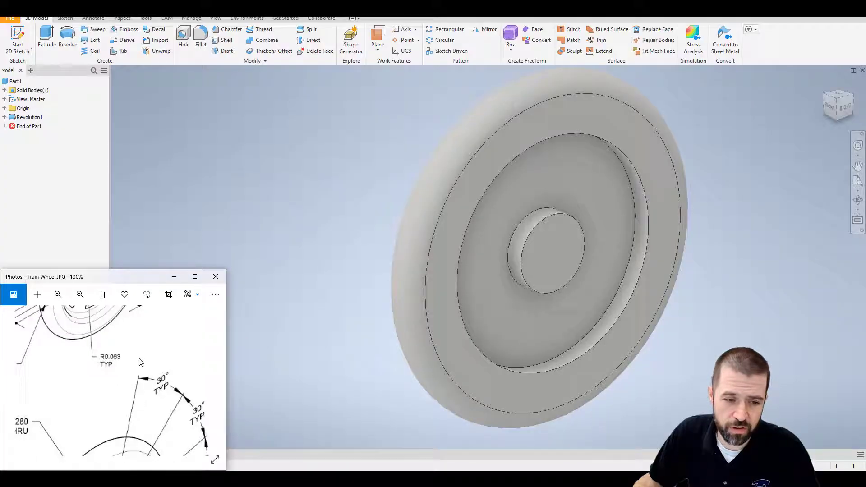
# Round the four hub and recessed ring edges with .063 fillets
pyautogui.click(200, 44)
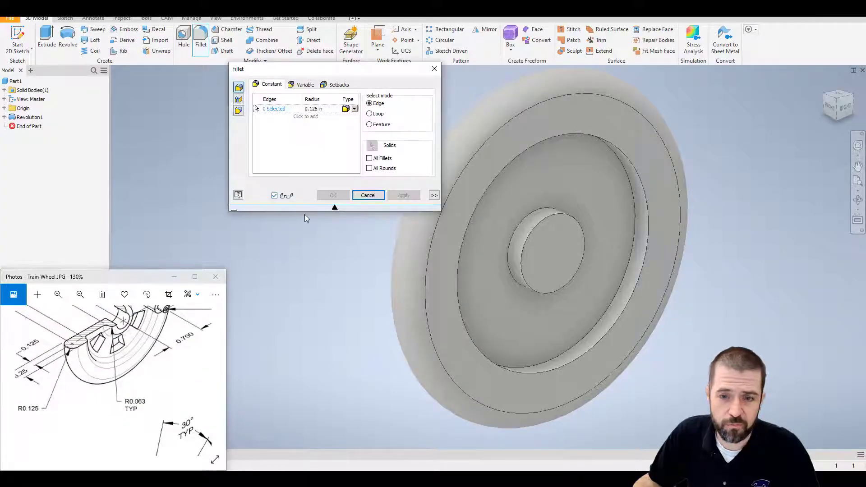
pyautogui.click(317, 109)
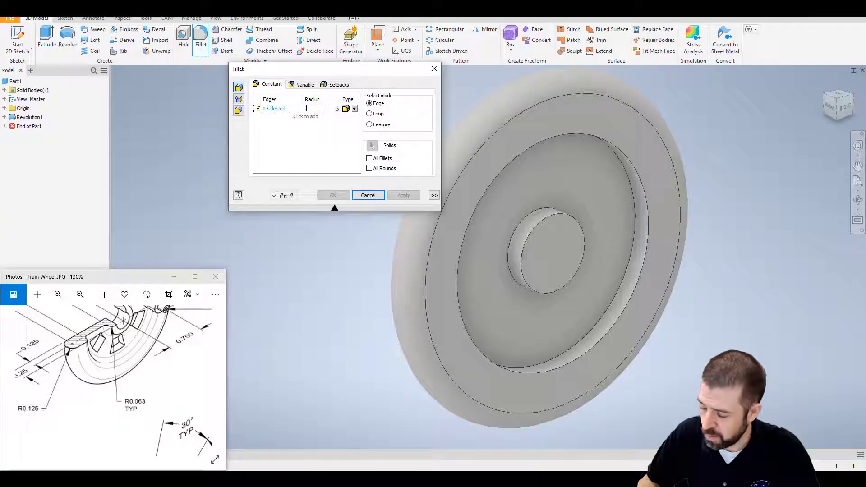
pyautogui.write('.063')
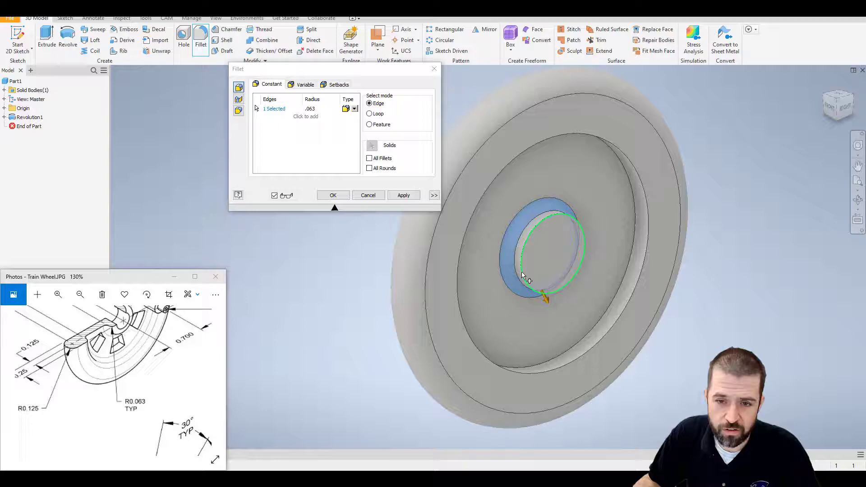
pyautogui.click(563, 370)
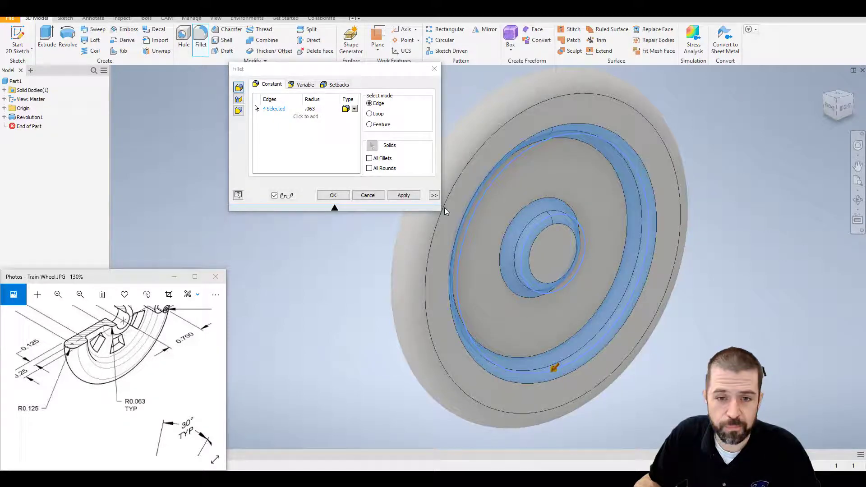
pyautogui.click(403, 195)
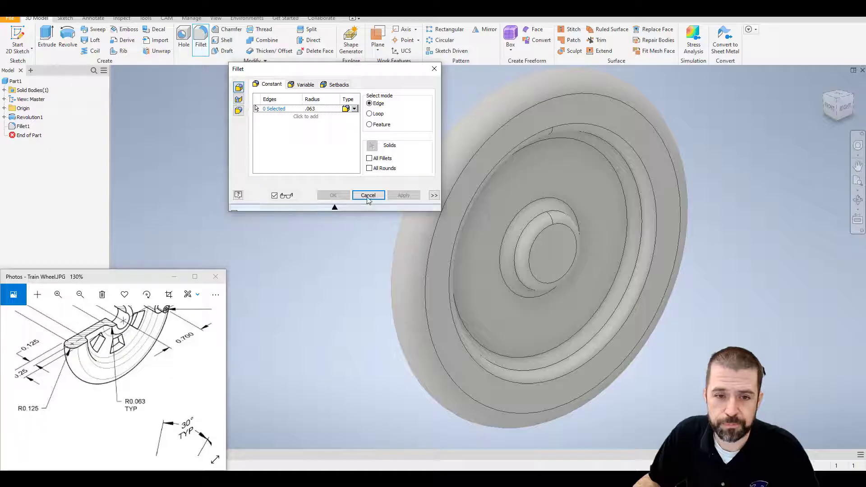
pyautogui.click(368, 195)
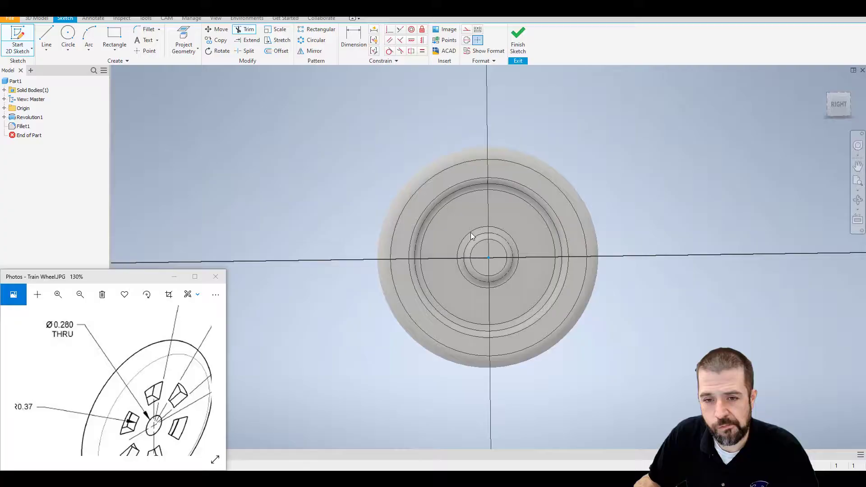
# Cut a circular hole through the hub centre with an extruded cut
pyautogui.click(67, 36)
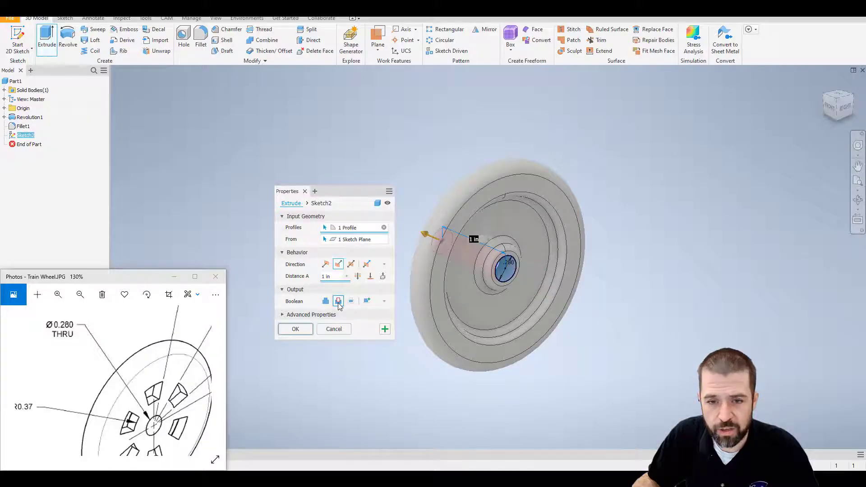
pyautogui.click(295, 329)
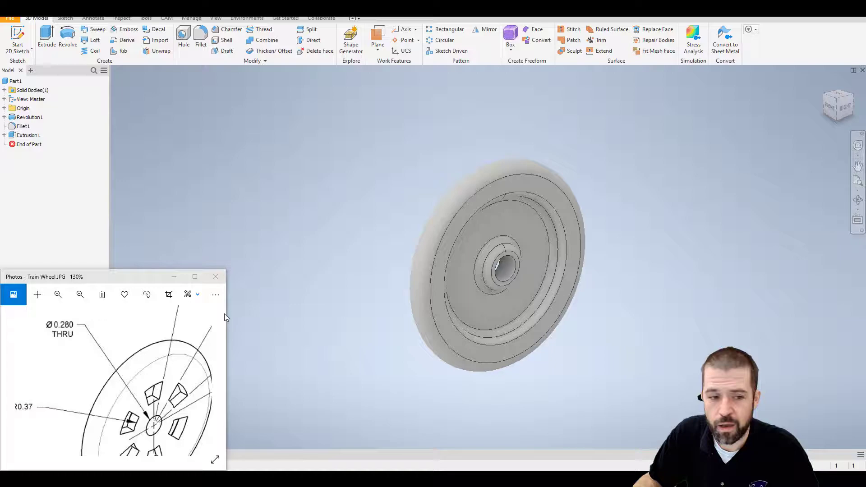
pyautogui.click(79, 294)
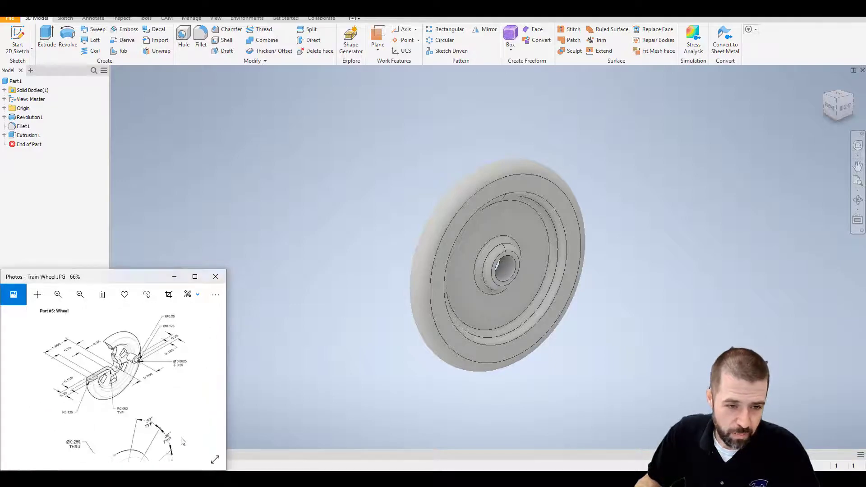
# Sketch a trimmed wedge outline between the .370 and .630 radii on the wheel face
pyautogui.click(57, 293)
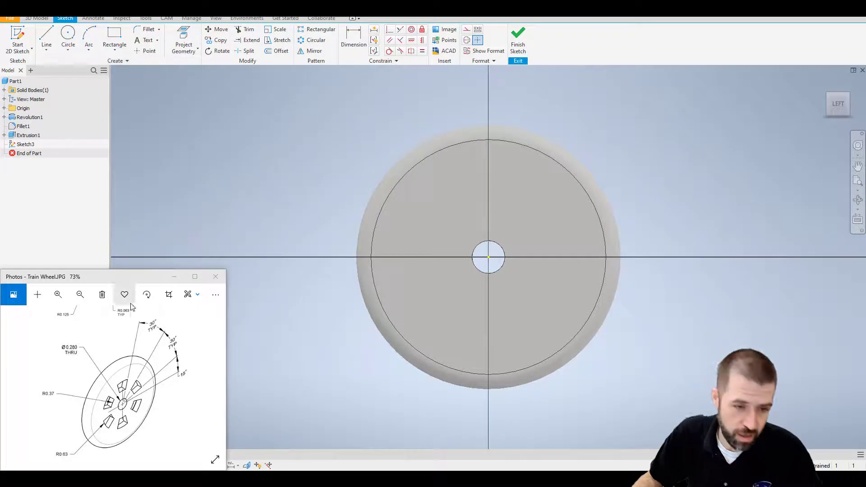
pyautogui.click(146, 294)
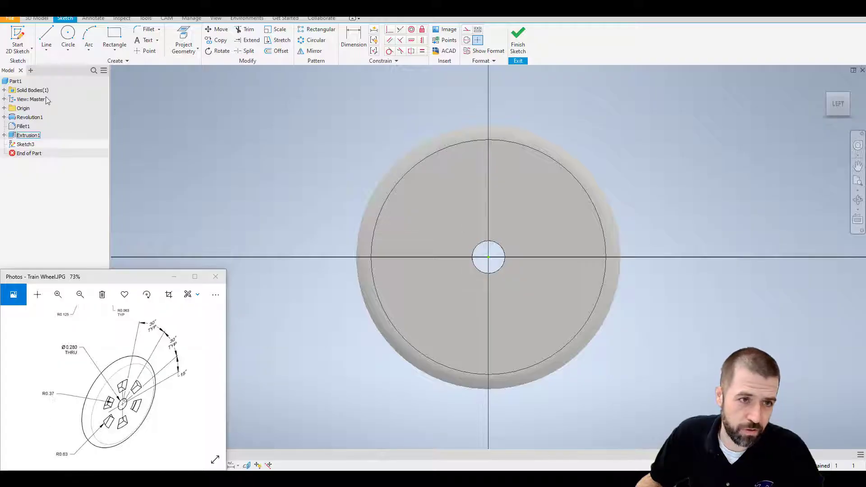
pyautogui.click(68, 40)
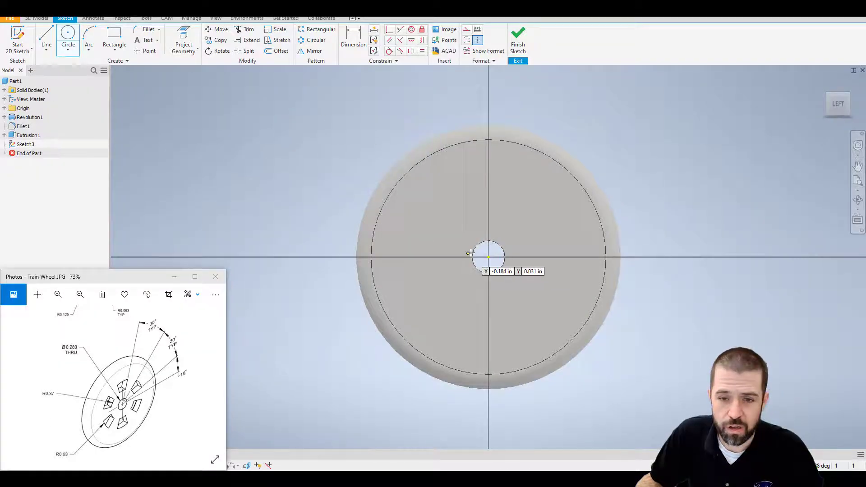
pyautogui.moveTo(488, 257); pyautogui.dragTo(519, 173)
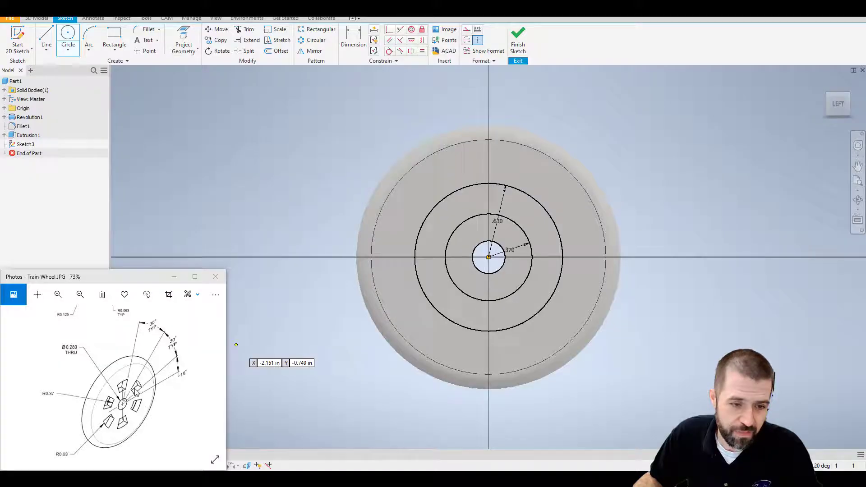
pyautogui.moveTo(264, 101)
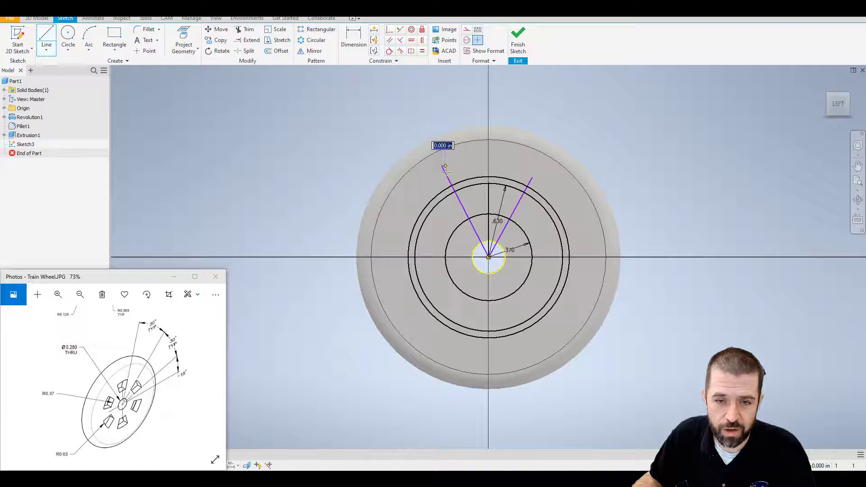
pyautogui.click(353, 44)
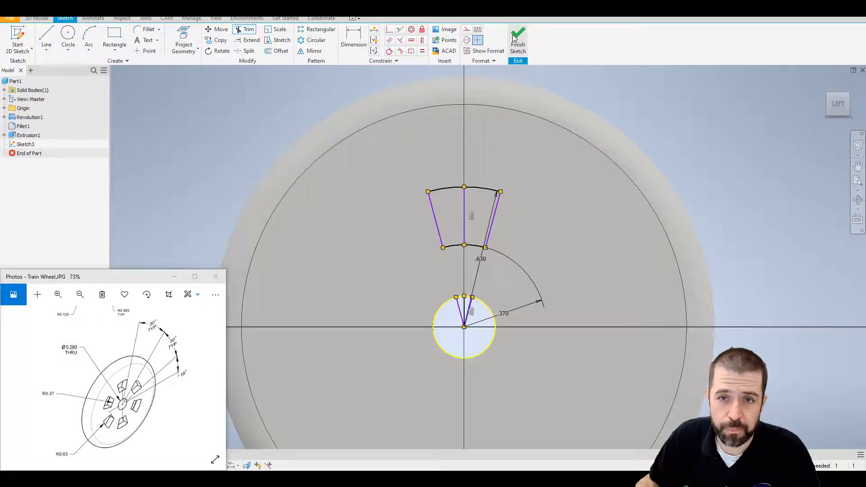
pyautogui.click(517, 39)
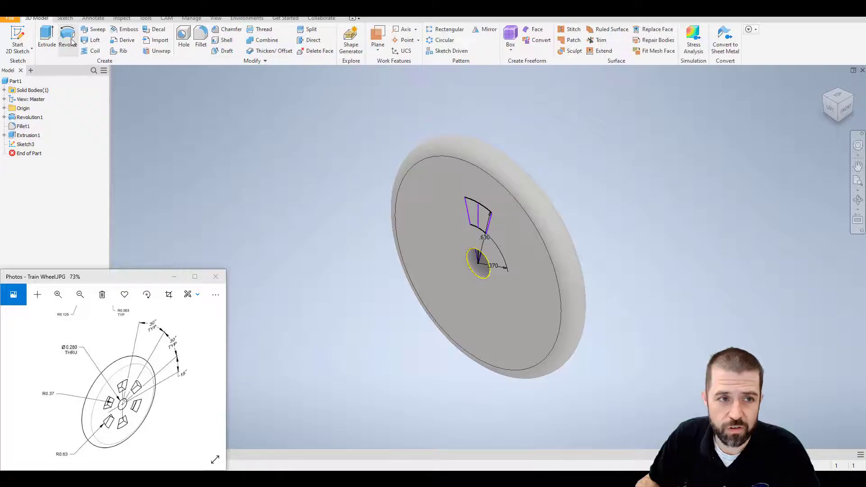
# Extrude-cut the wedge profile through the wheel face
pyautogui.click(47, 39)
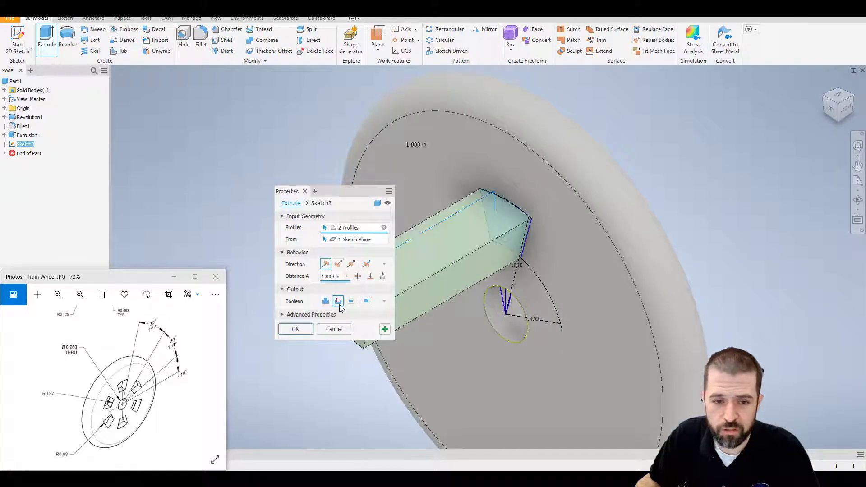
pyautogui.click(294, 329)
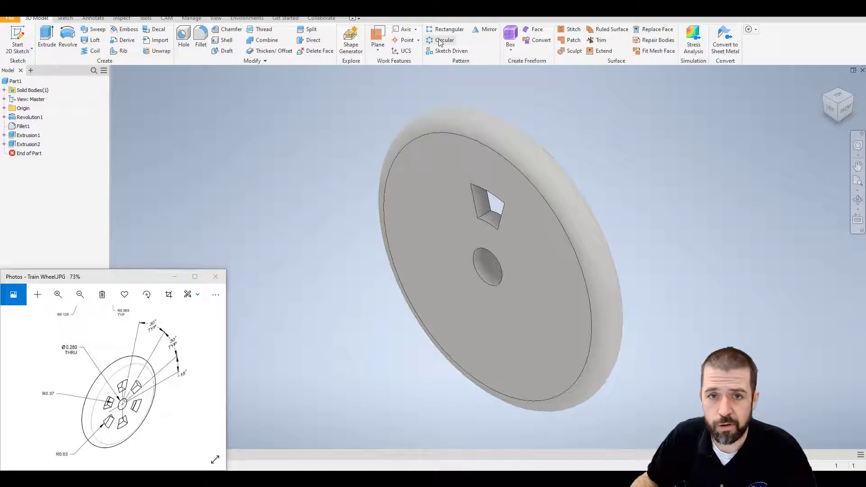
pyautogui.moveTo(444, 40)
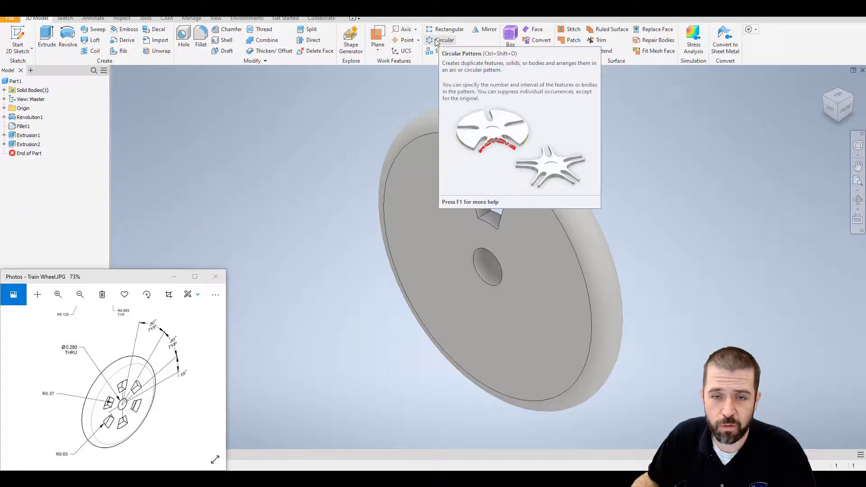
# Circular-pattern the spoke cutout six times over 360° around the hub axis
pyautogui.click(444, 39)
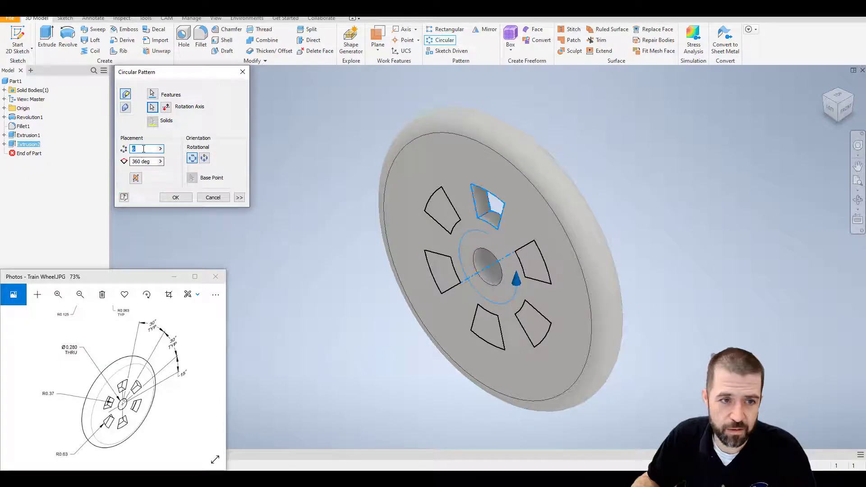
pyautogui.click(176, 197)
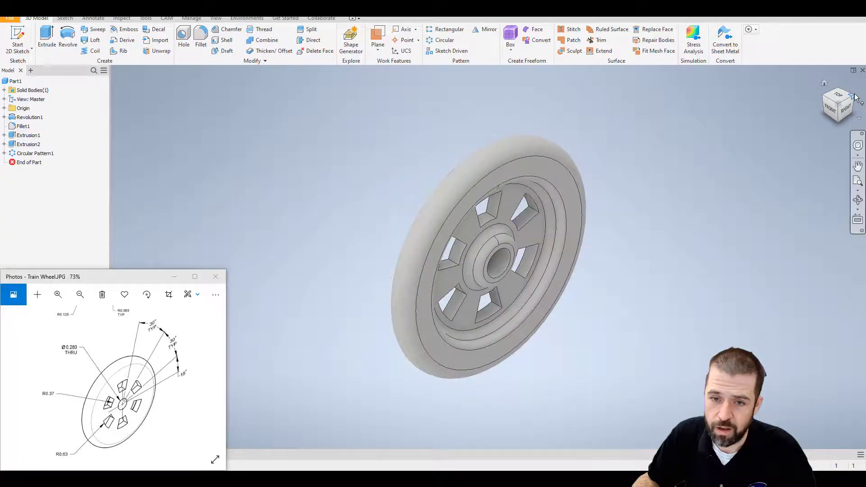
pyautogui.click(838, 105)
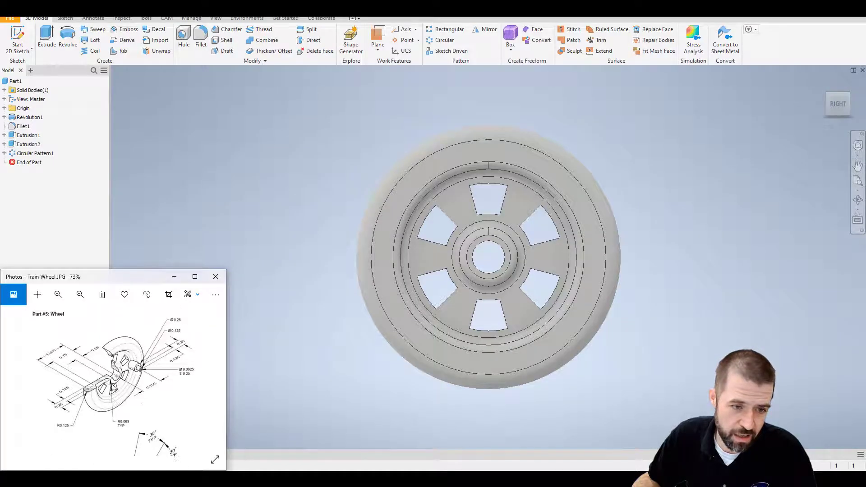
# Sketch a small circle on the wheel face about .700 from the hub centre
pyautogui.click(57, 294)
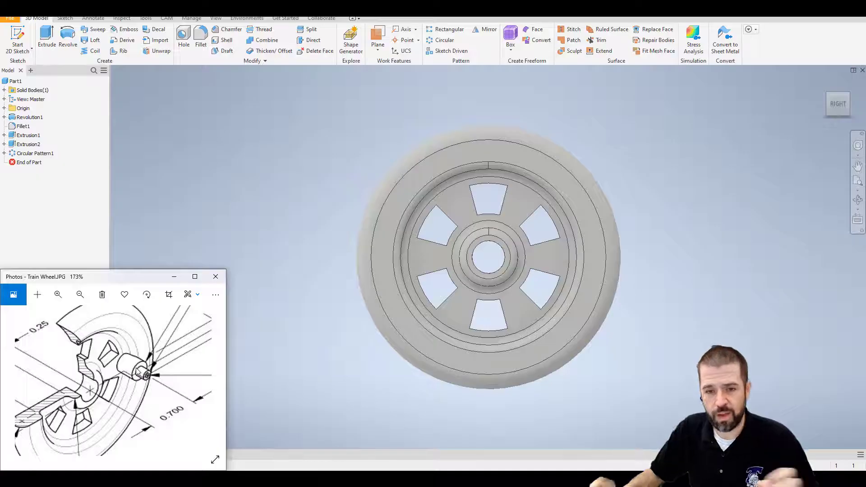
pyautogui.click(58, 294)
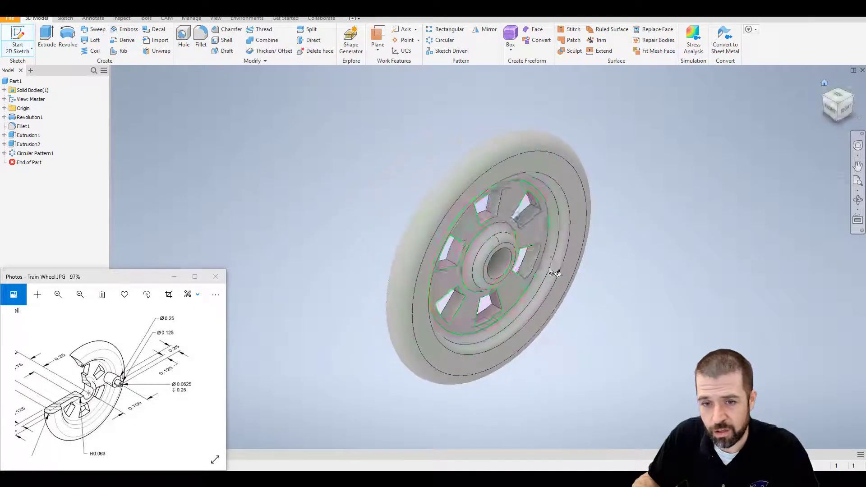
pyautogui.click(536, 236)
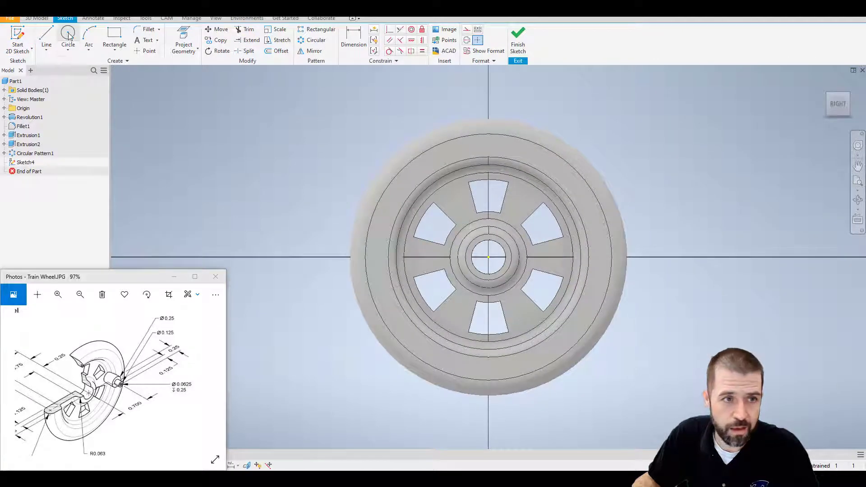
pyautogui.click(68, 36)
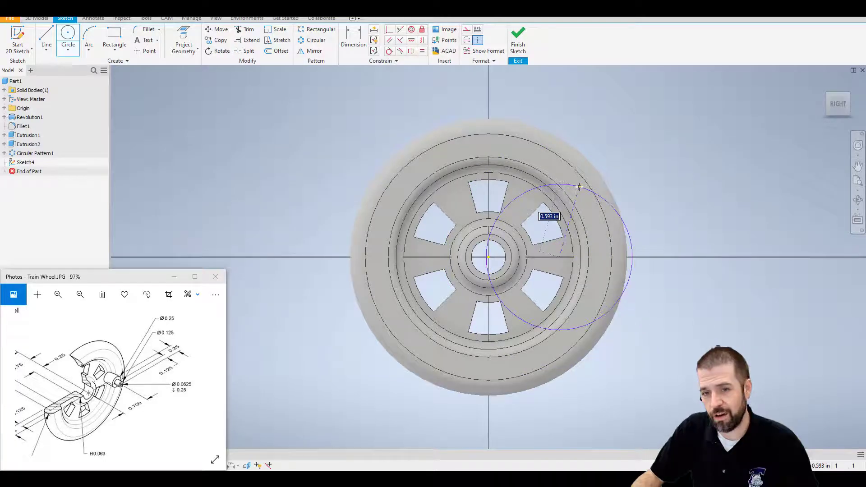
pyautogui.rightClick(578, 187)
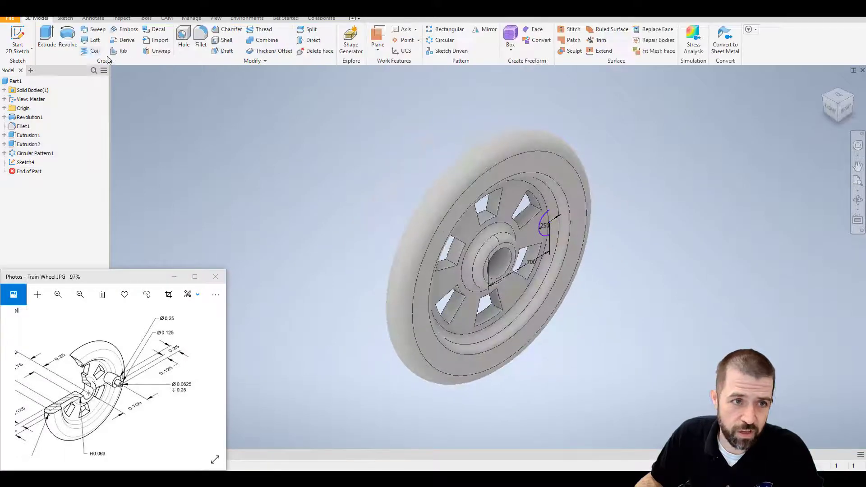
# Extrude the small circle 0.25 in to form the crank pin
pyautogui.click(46, 39)
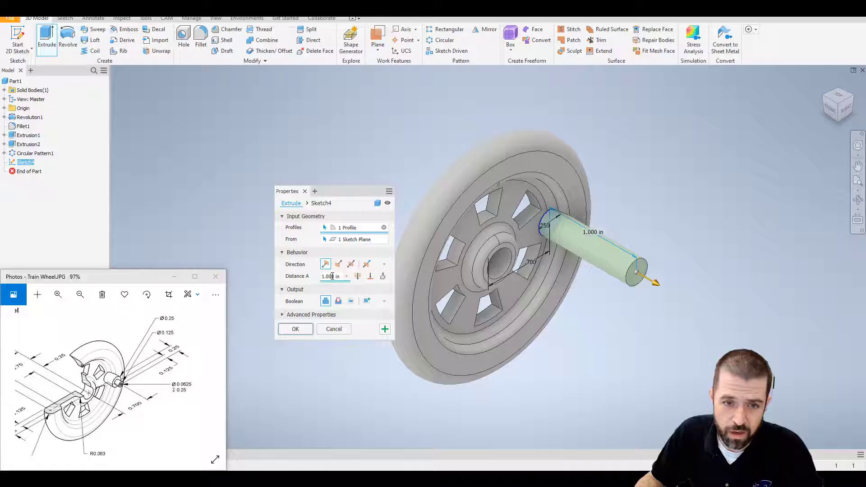
pyautogui.write('.25')
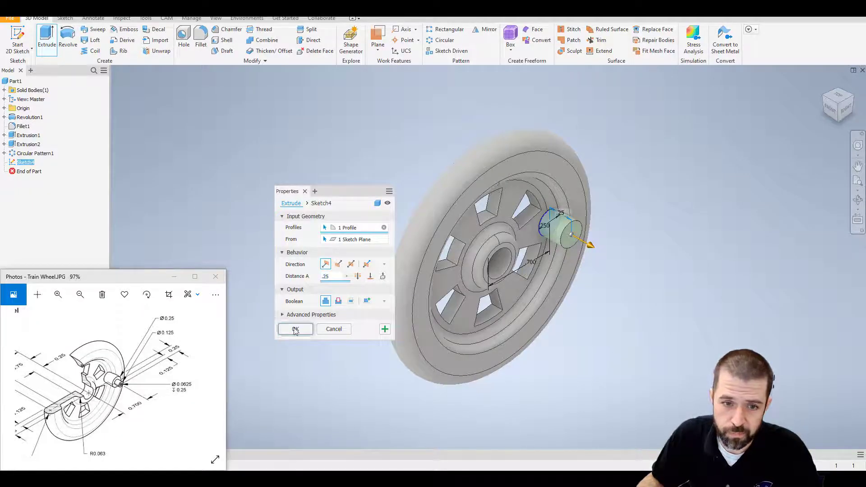
pyautogui.click(295, 329)
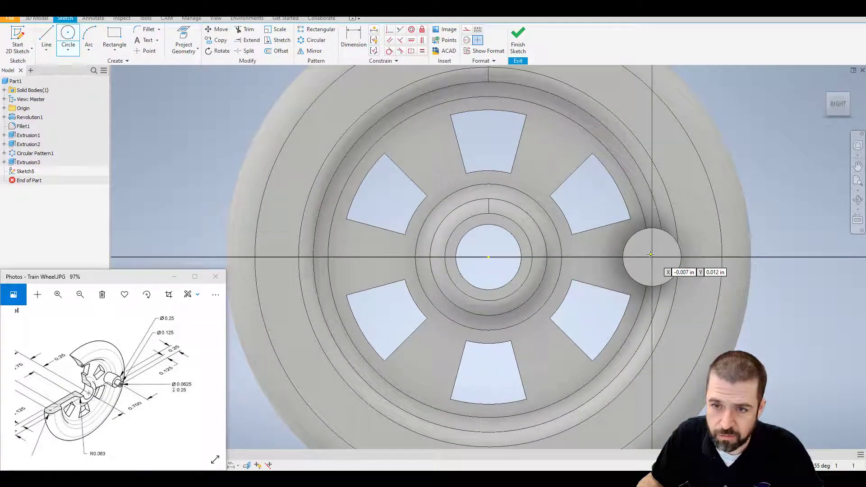
# Draw a .125 circle centred on the pin end and finish the sketch
pyautogui.click(651, 254)
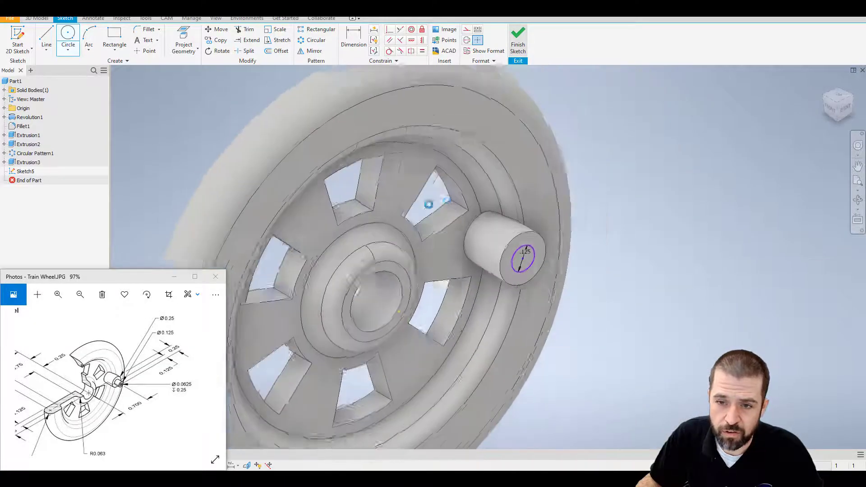
pyautogui.click(517, 36)
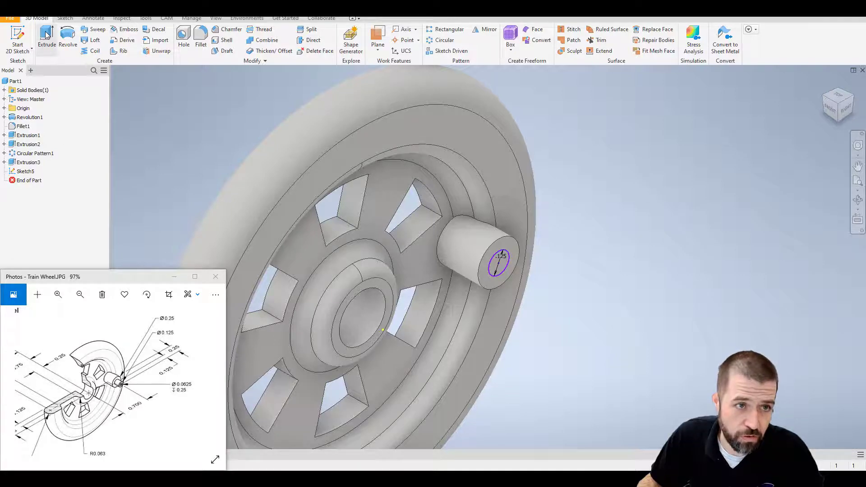
# Extrude the pin-end circle 0.125 in as a narrower step on the crank pin
pyautogui.click(47, 39)
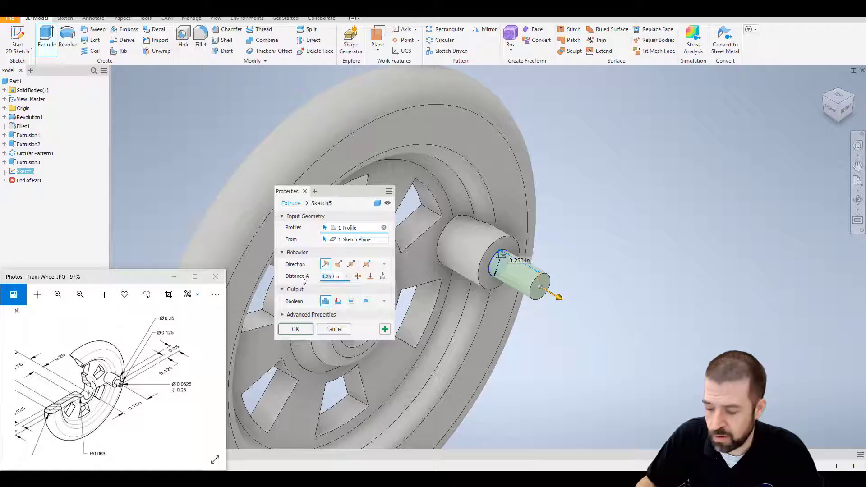
pyautogui.write('.125')
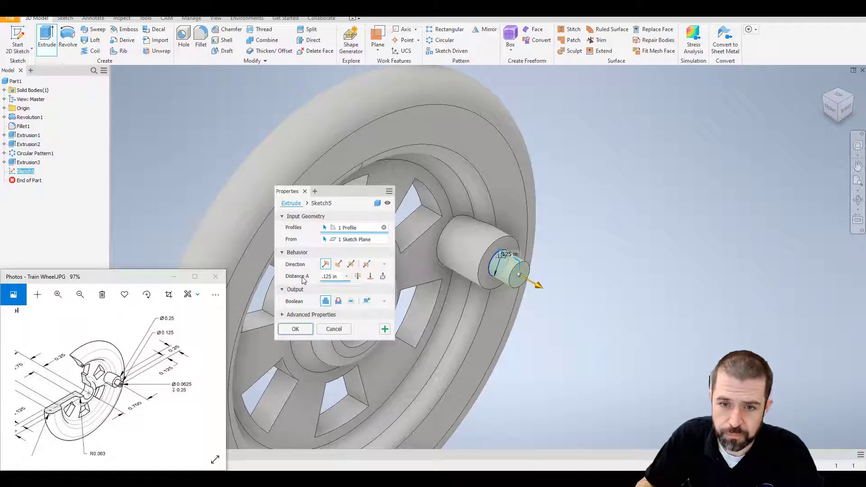
pyautogui.click(295, 329)
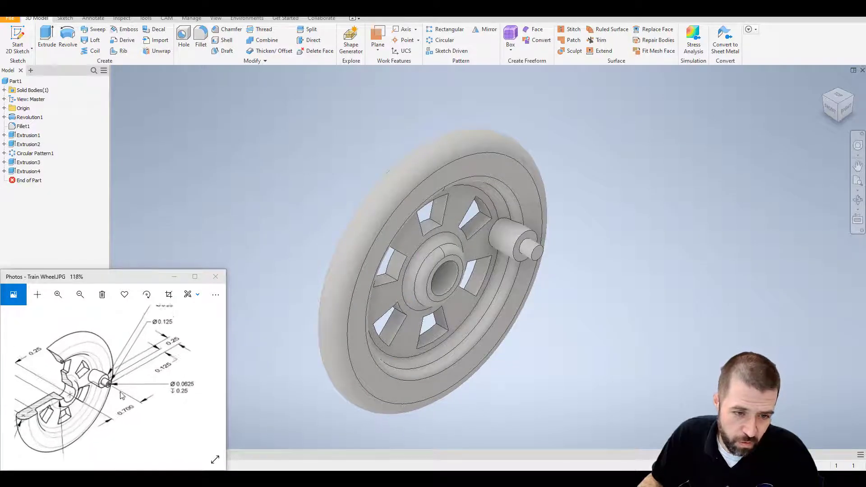
pyautogui.click(57, 294)
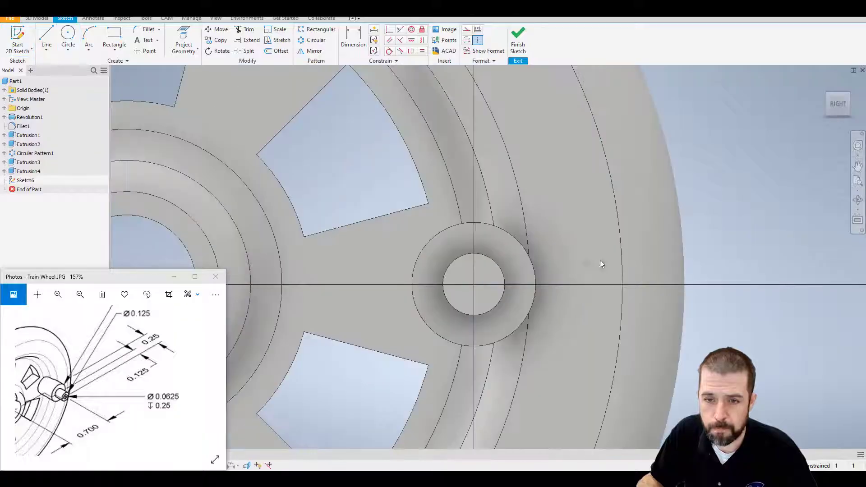
# Draw a .062 diameter circle centred on the pin tip
pyautogui.click(67, 36)
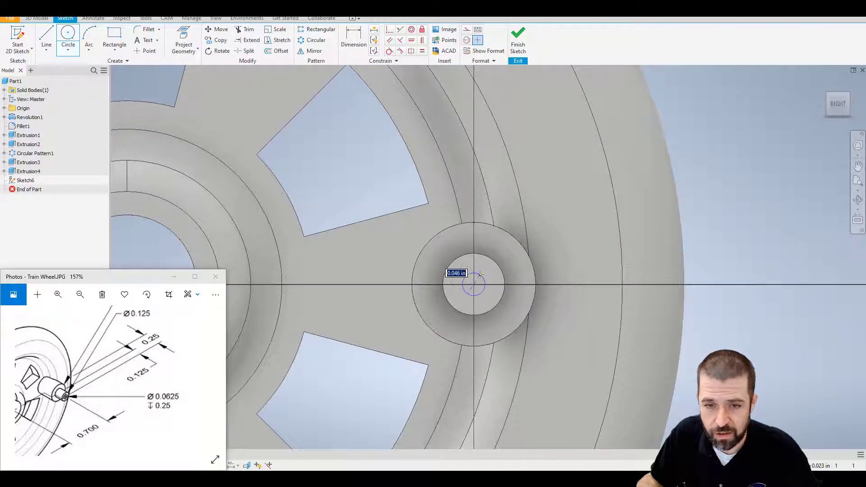
pyautogui.write('.062')
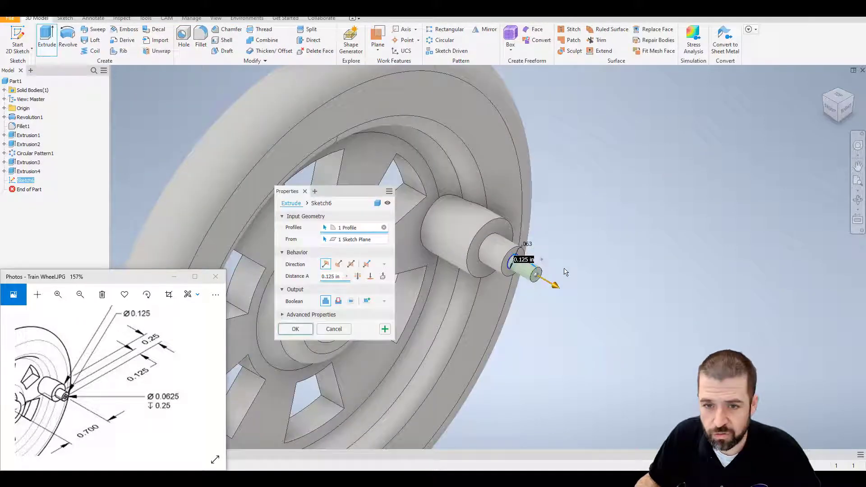
# Cut a 0.25 in deep hole into the pin tip, reversing the extrusion direction
pyautogui.click(339, 264)
pyautogui.write('.25')
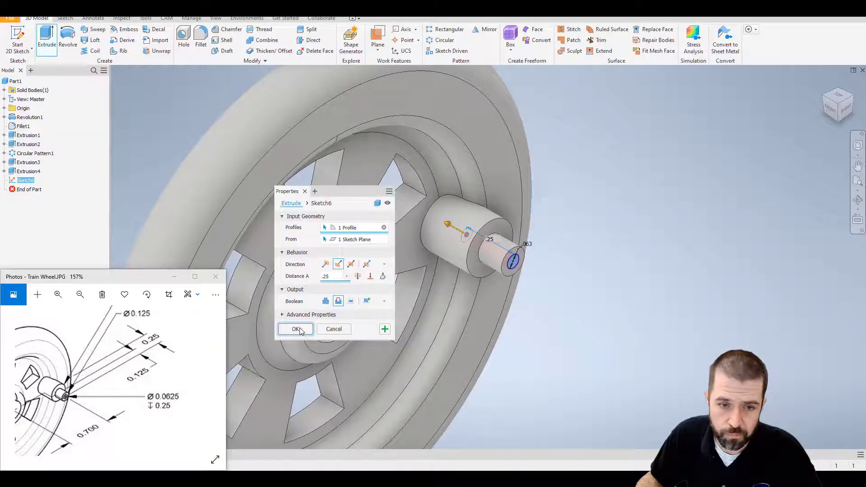
pyautogui.click(296, 329)
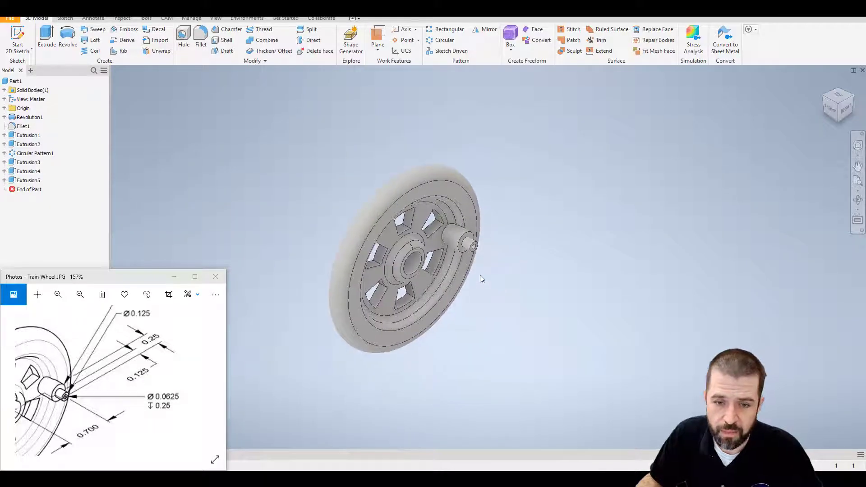